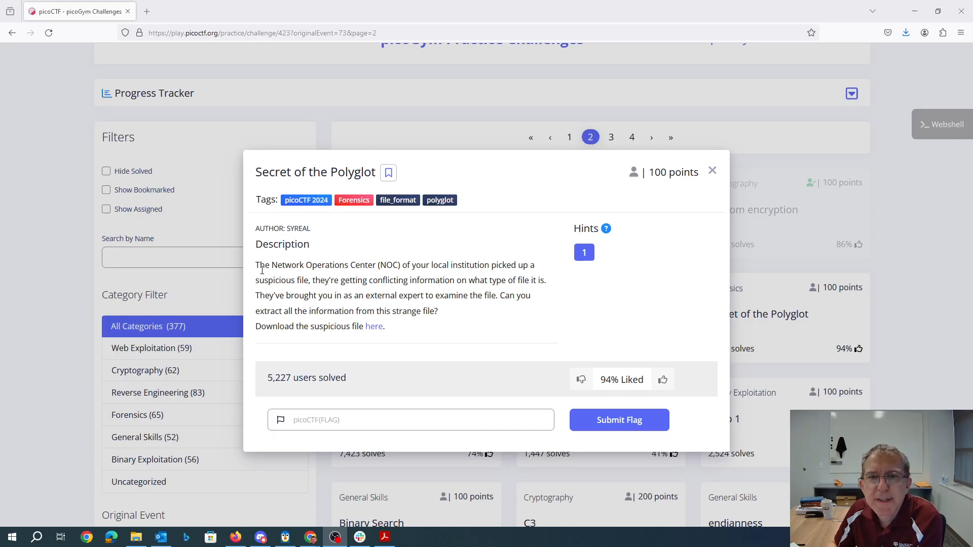
mouse_move(496, 264)
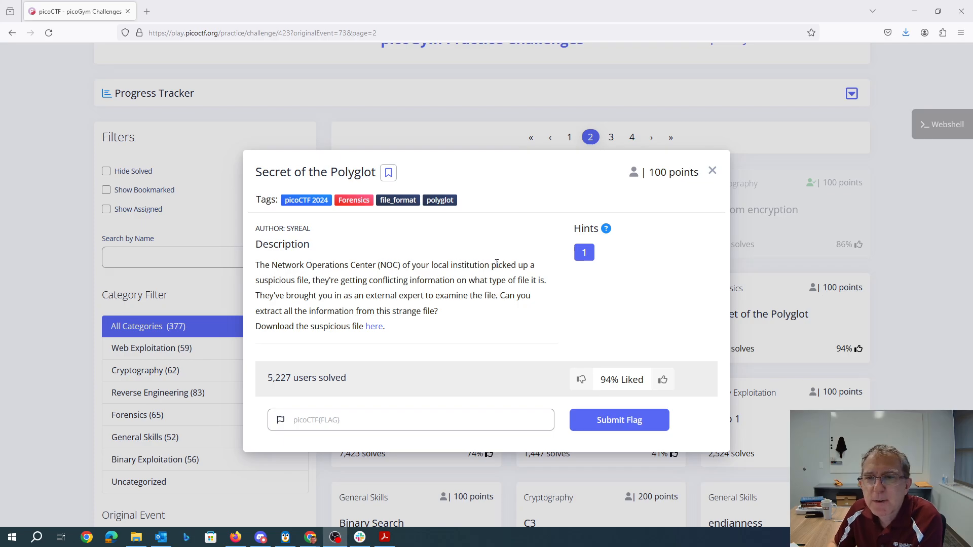
mouse_move(393, 284)
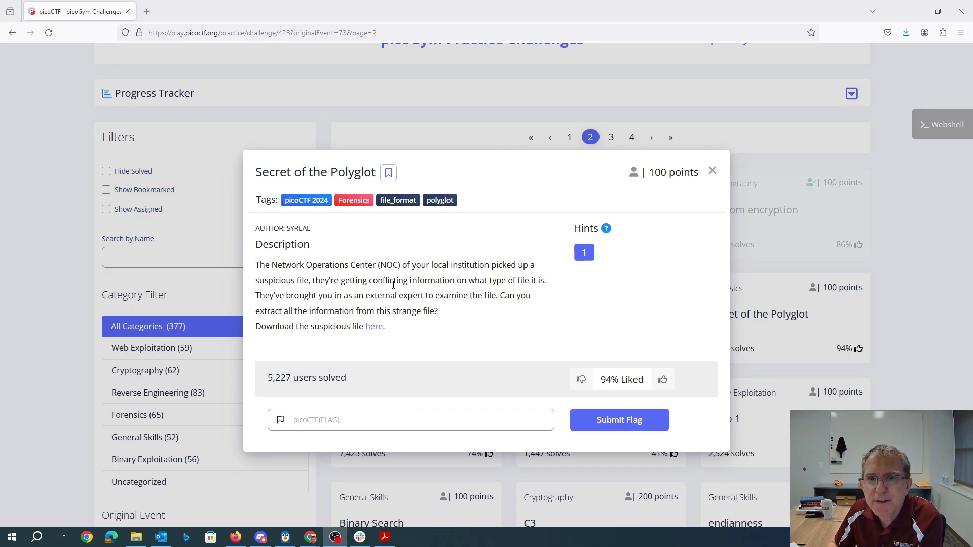
mouse_move(450, 281)
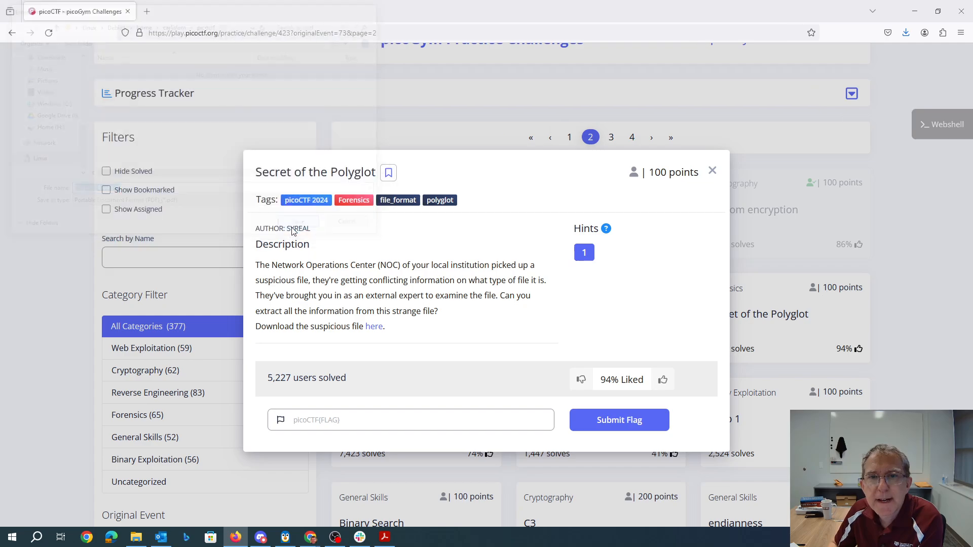
Step: Reveal Hint 1 of Secret of the Polyglot, about opening the file in different ways
left_click(583, 252)
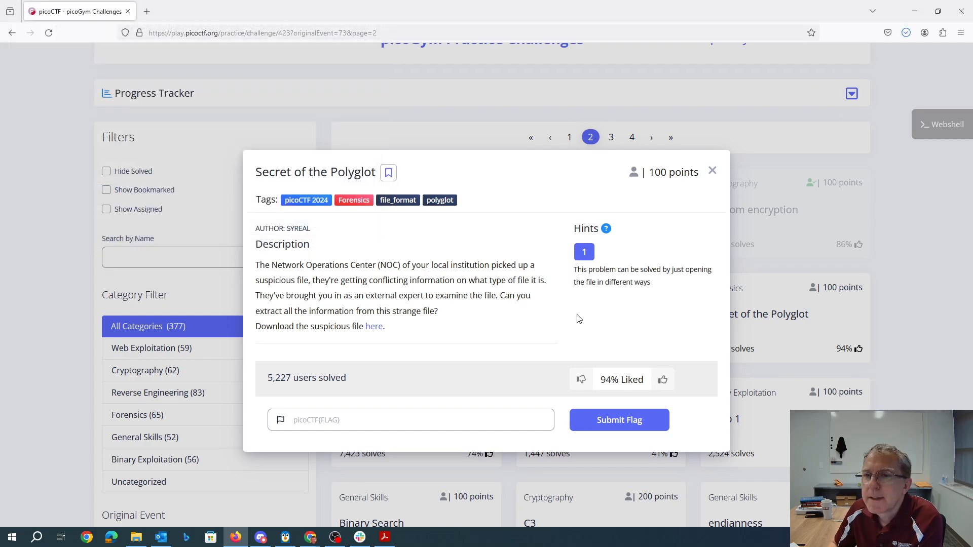
left_click(373, 325)
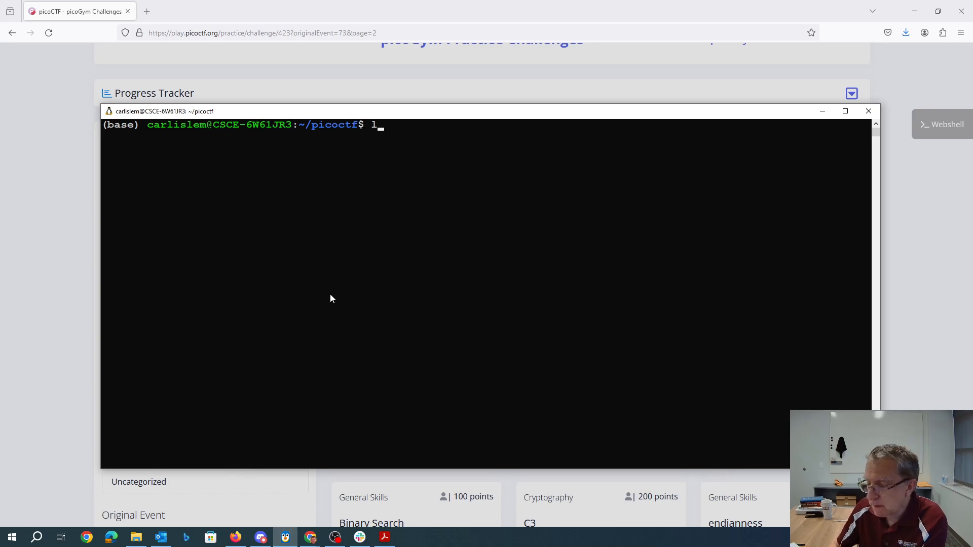
Step: Inspect flag2of2-final.pdf with file and strings | more to confirm PNG and PDF data
type("file flag2of2-final.pdf")
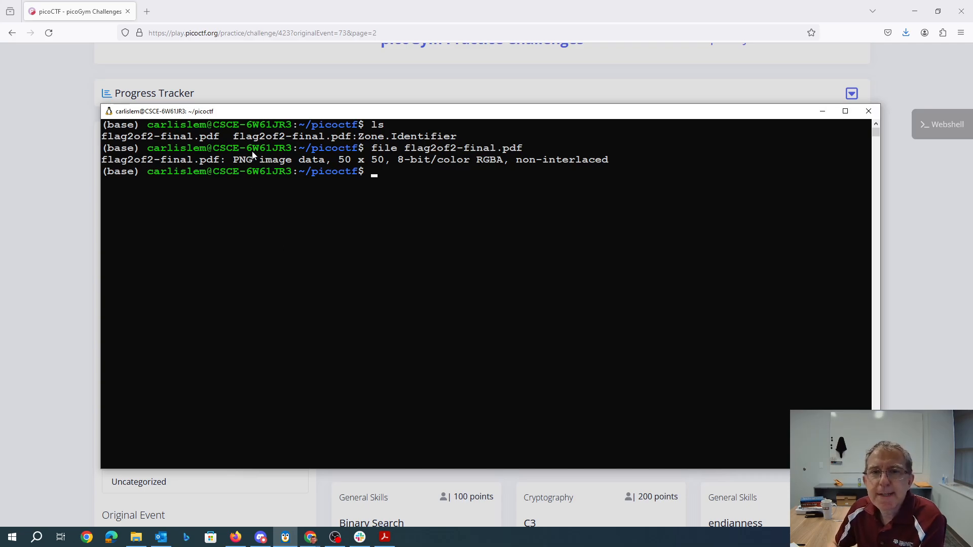
type("strings |")
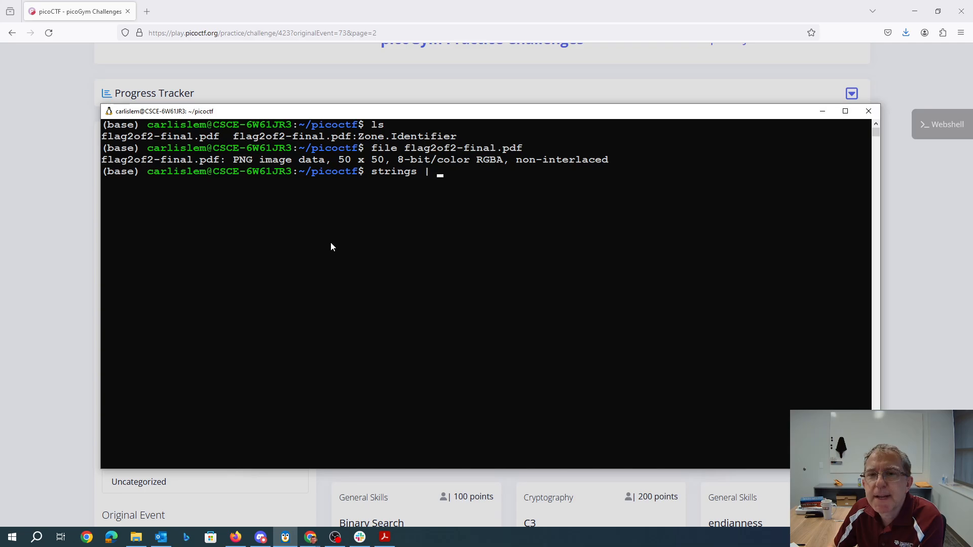
type("more")
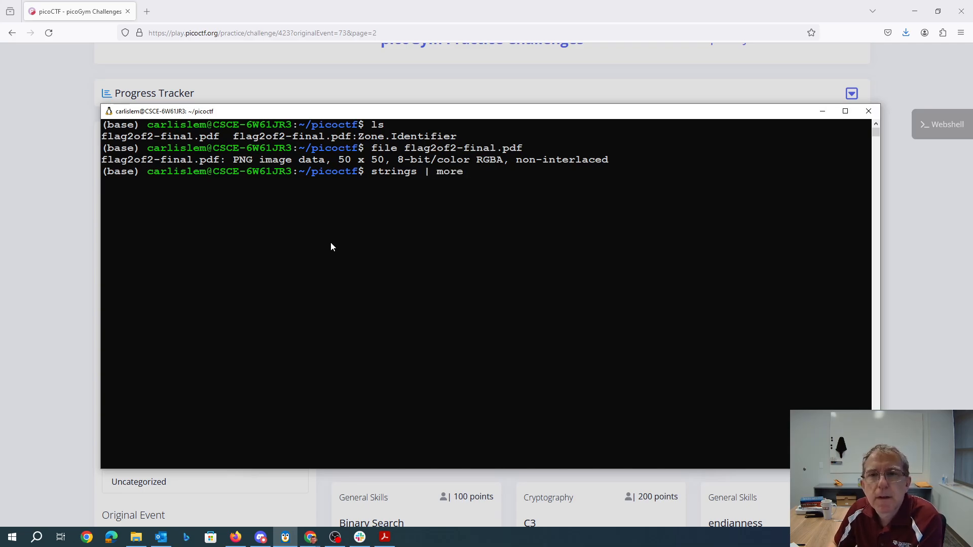
type("stri")
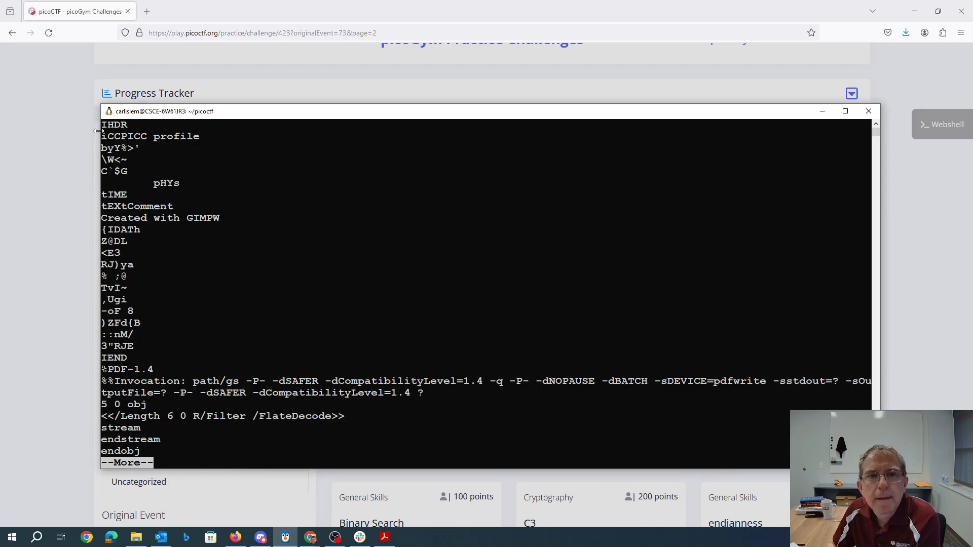
mouse_move(140, 126)
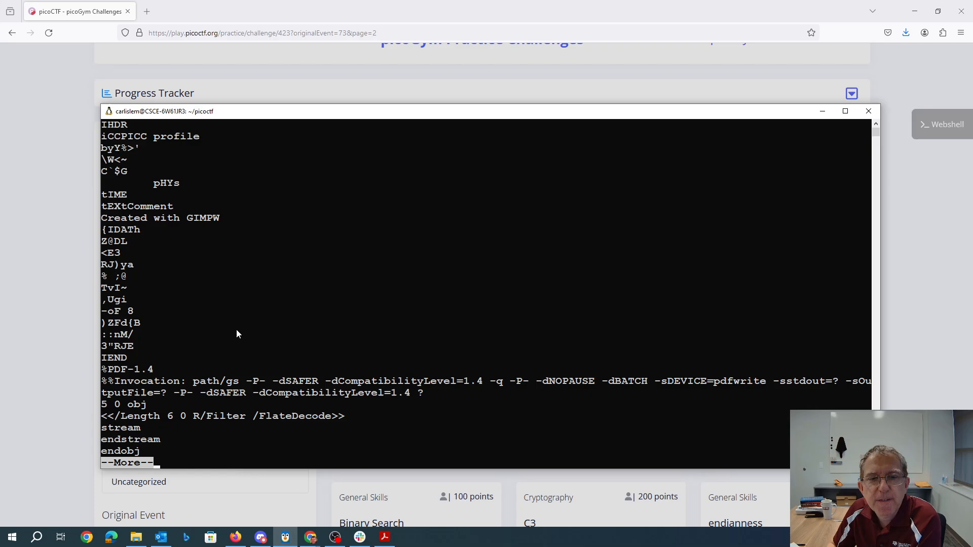
mouse_move(89, 381)
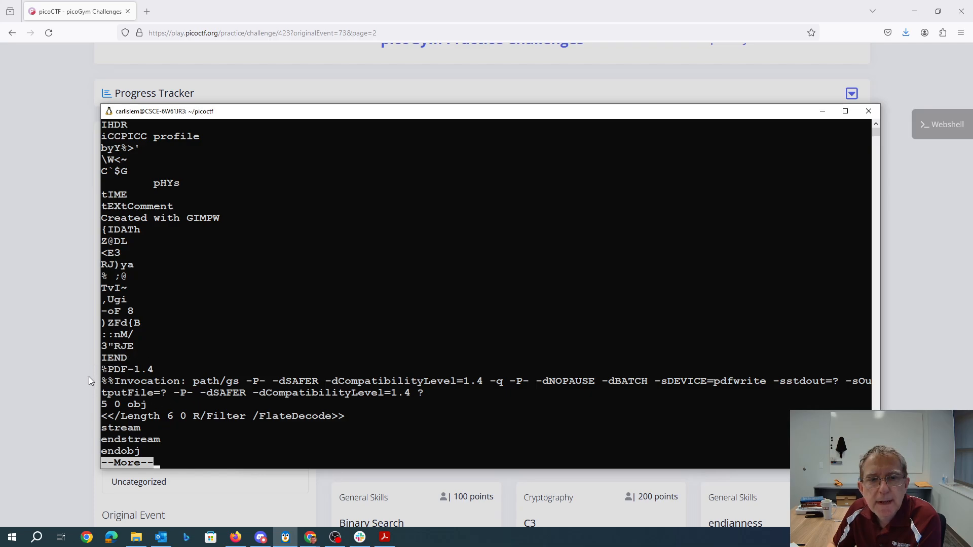
mouse_move(242, 374)
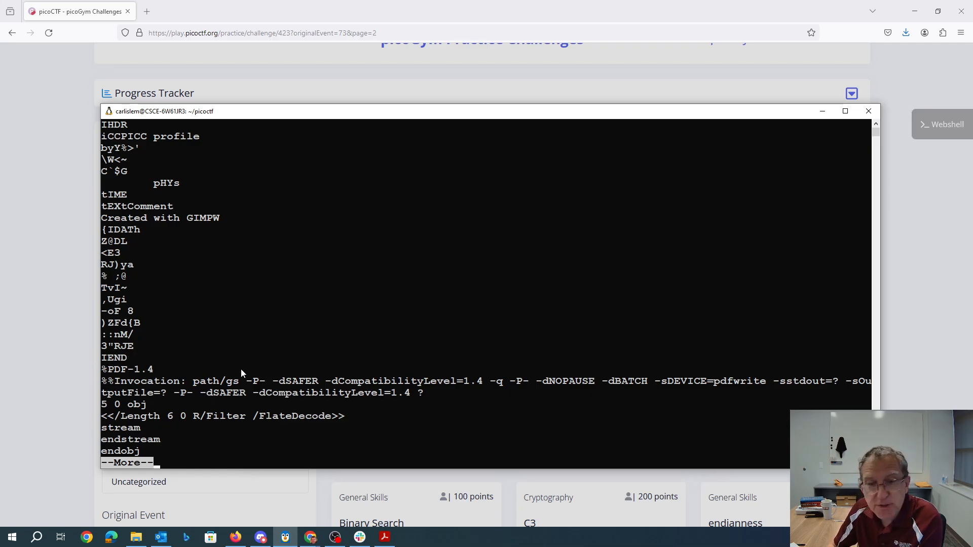
Step: Copy the file as flag2of2-final.png and view the image showing the first flag part
type("ls")
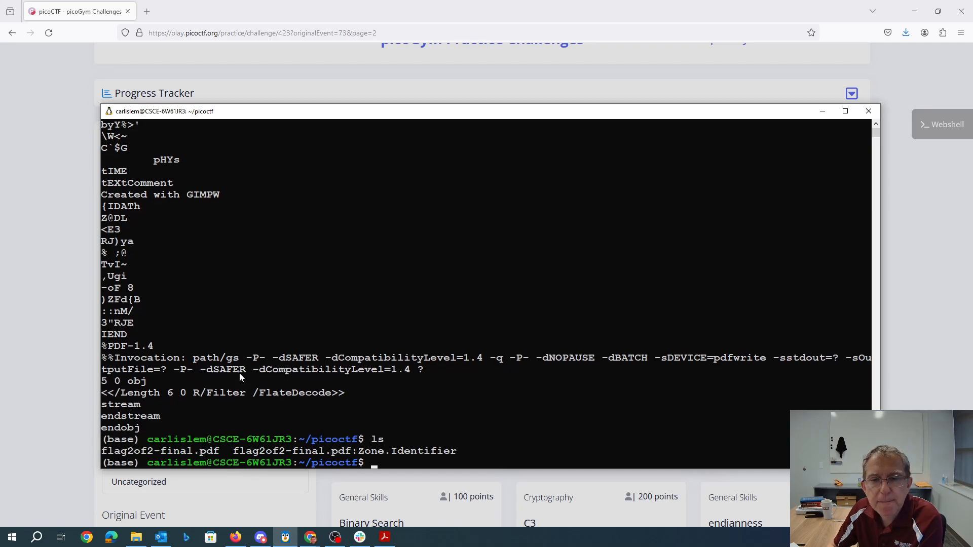
type("cp flag2of2-final.pdf flag2of2-final.png")
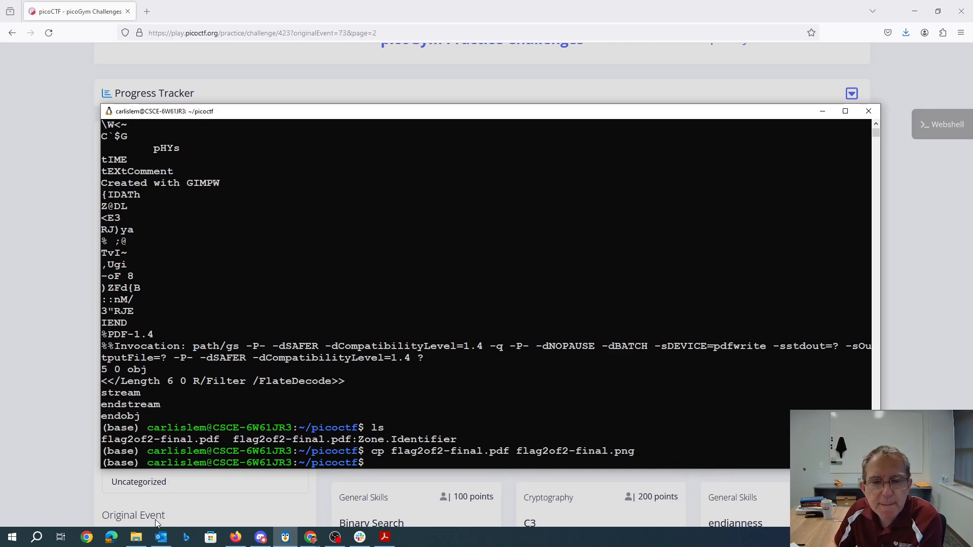
left_click(135, 537)
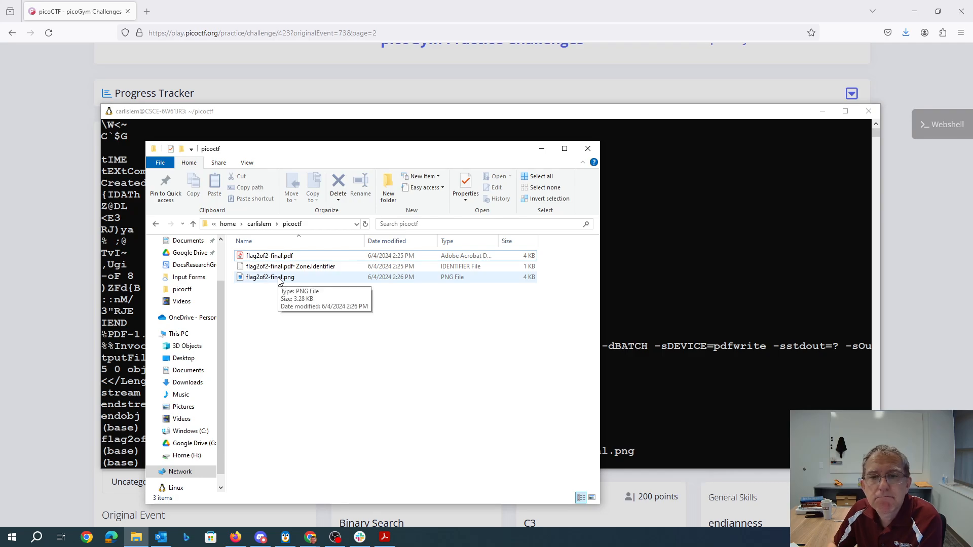
double_click(270, 277)
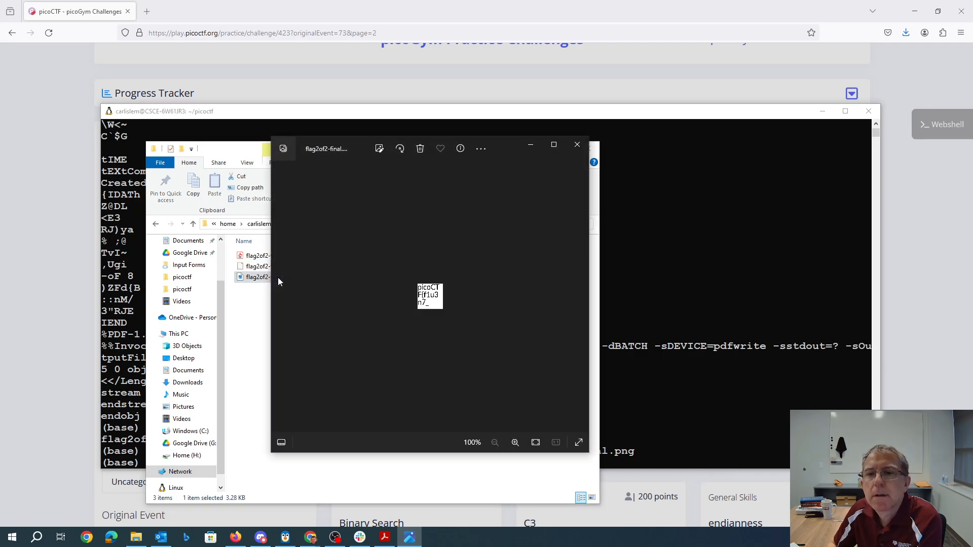
mouse_move(387, 327)
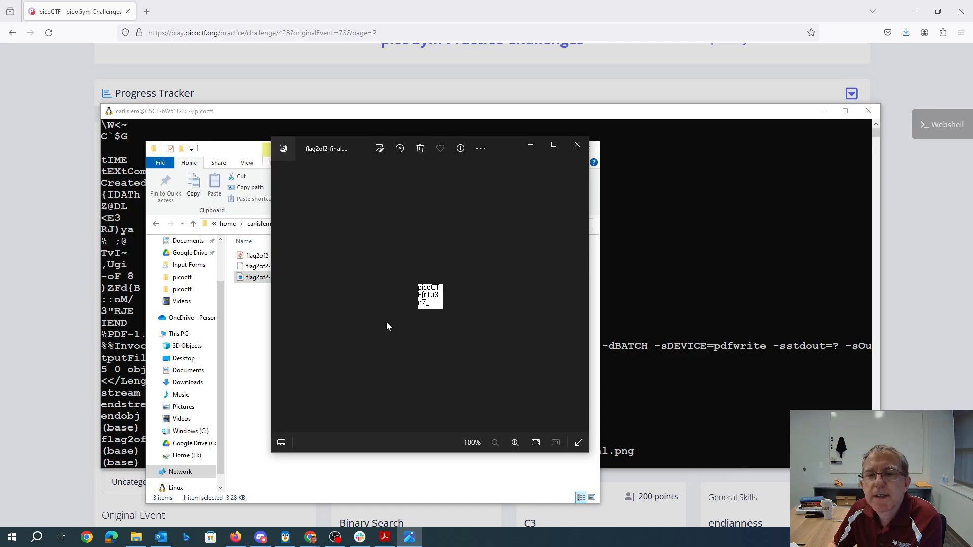
left_click(576, 145)
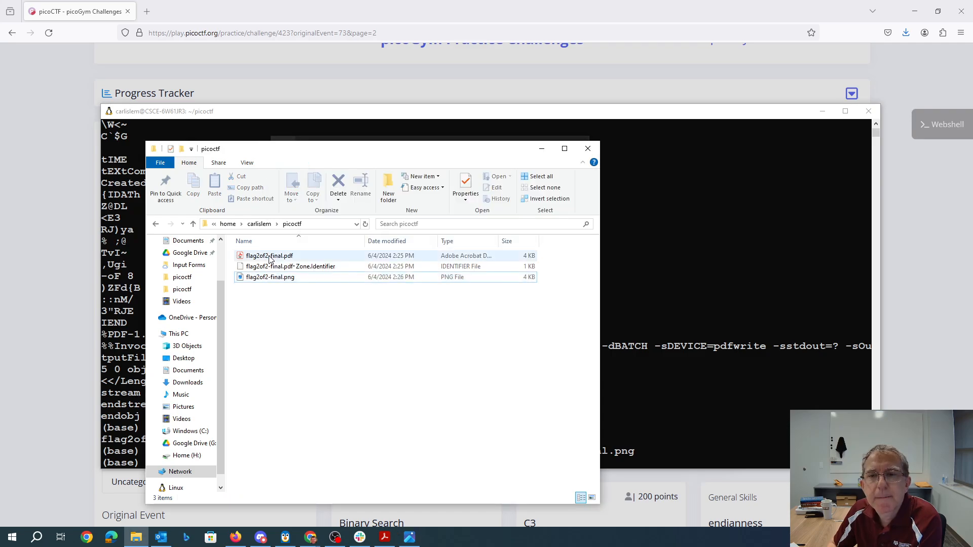
Step: Try opening flag2of2-final.pdf in Acrobat, dismiss its error, and bring up Open with
left_click(270, 255)
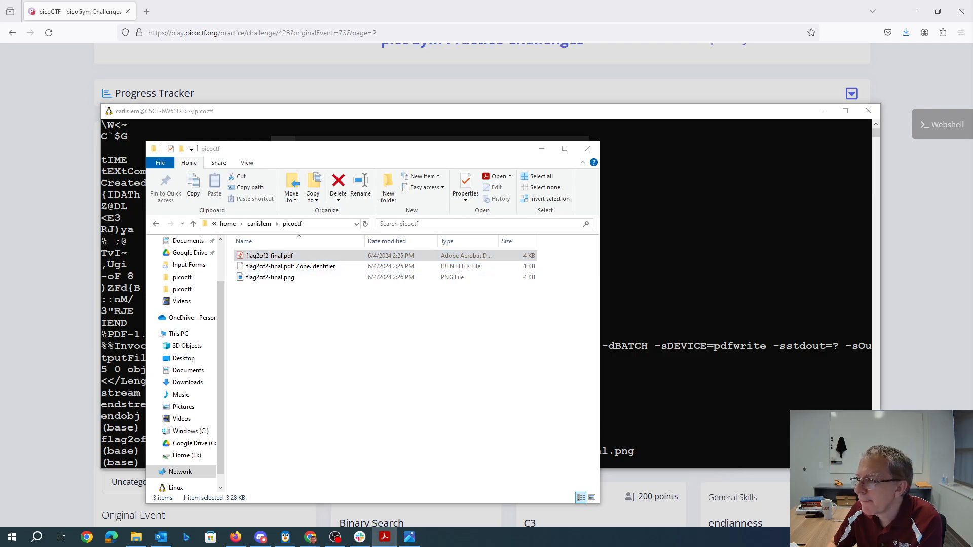
double_click(269, 256)
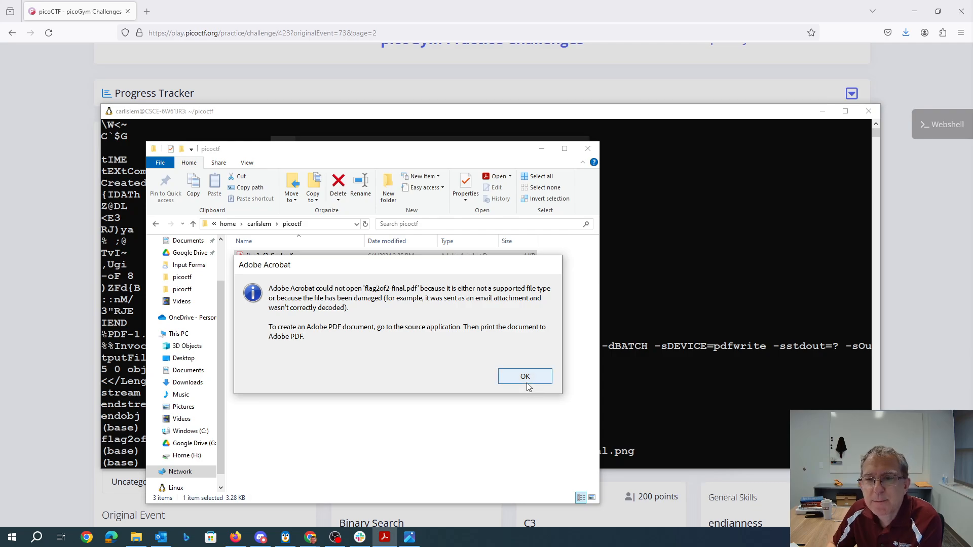
left_click(525, 376)
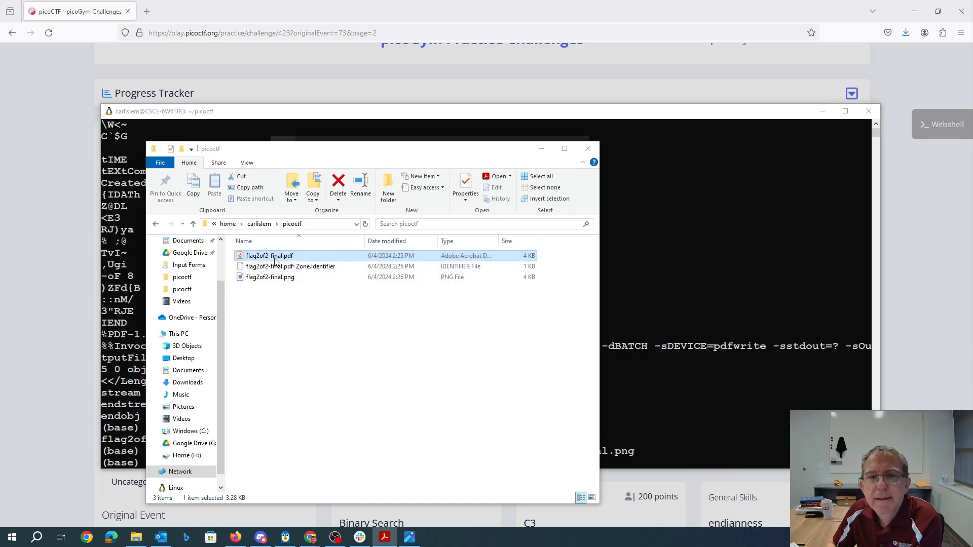
right_click(270, 255)
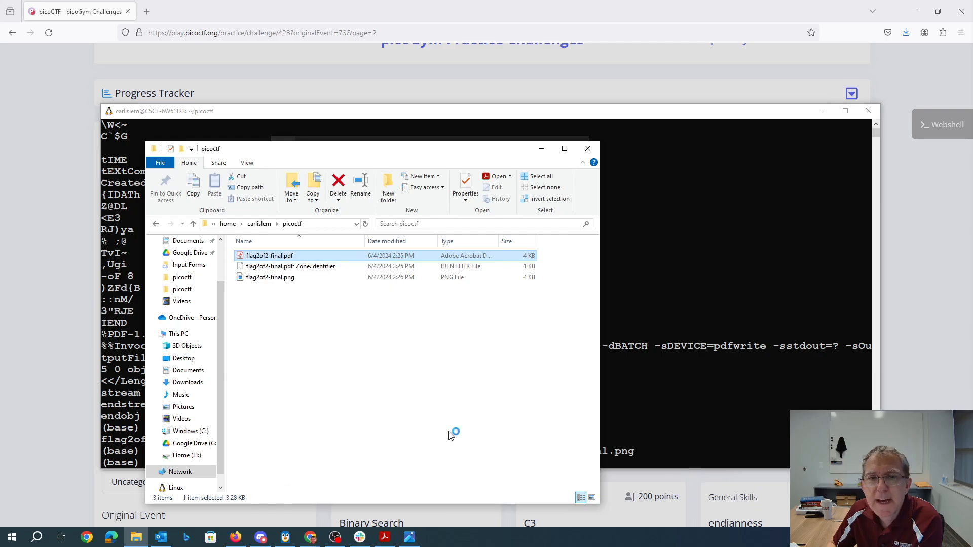
Step: Open flag2of2-final.pdf in Microsoft Edge and select the second flag part on the page
double_click(270, 256)
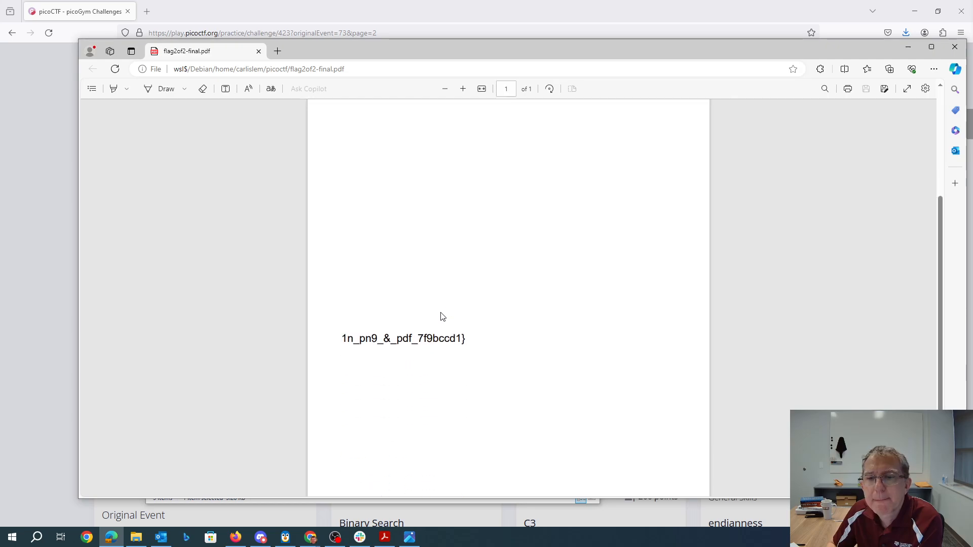
left_click_drag(359, 324, 464, 323)
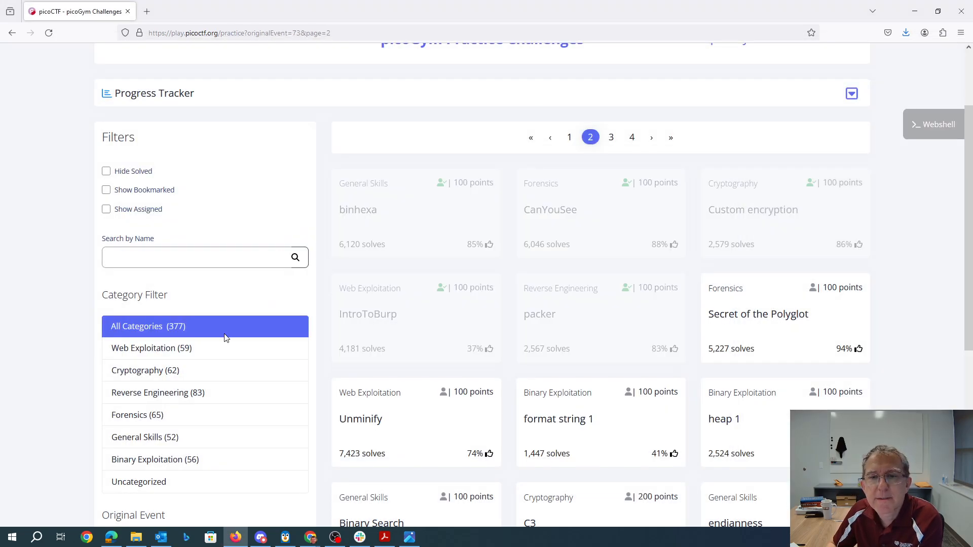
left_click(759, 314)
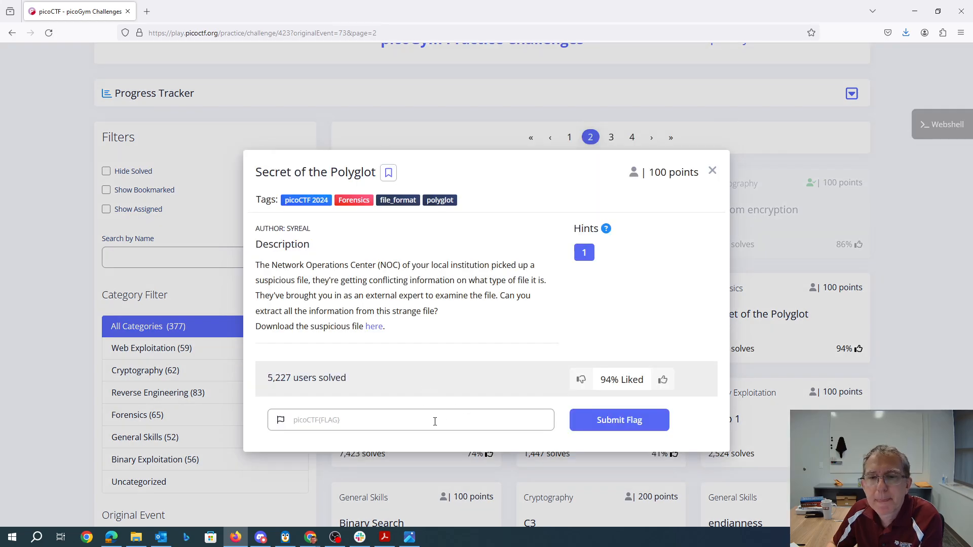
type("1n_pn9_&_pdf_7f9bccd1}")
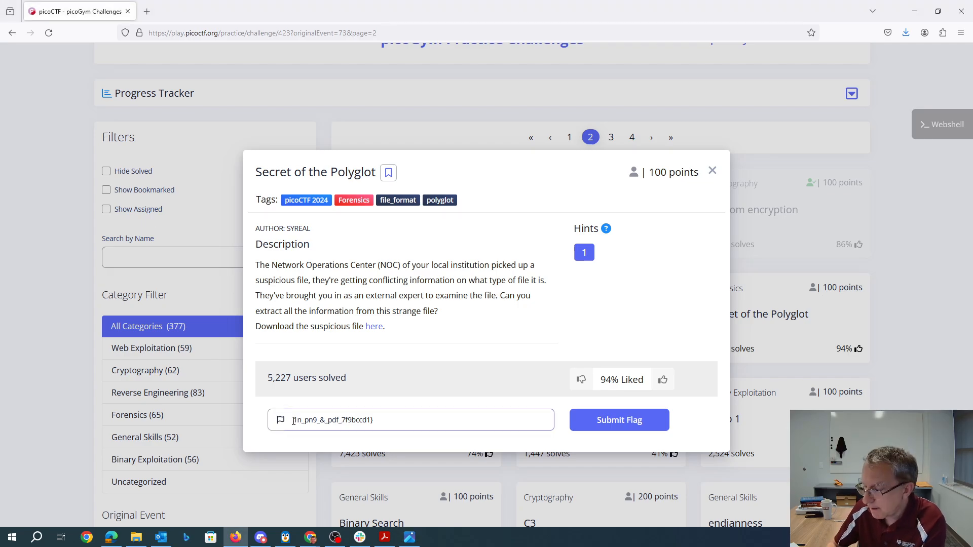
type("picoCTF{")
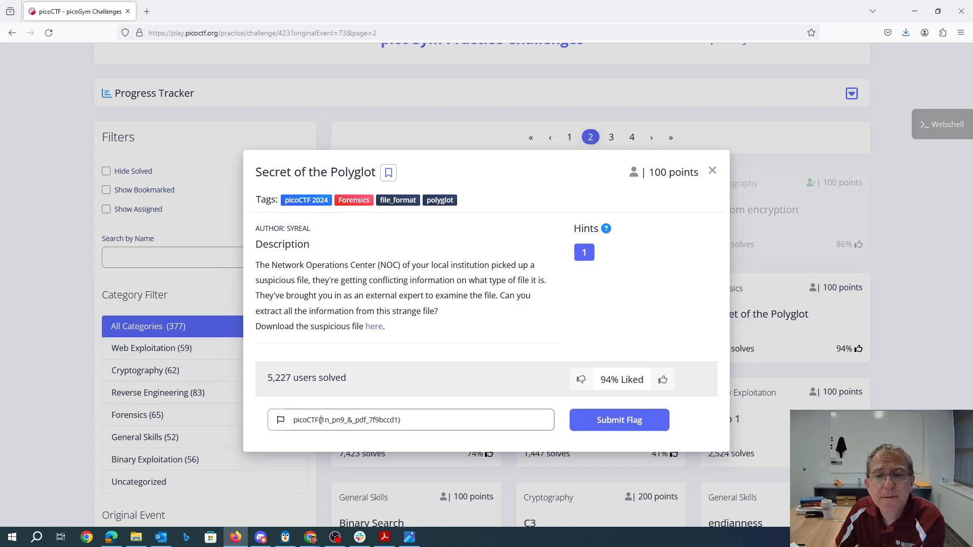
type("f1u3n7_")
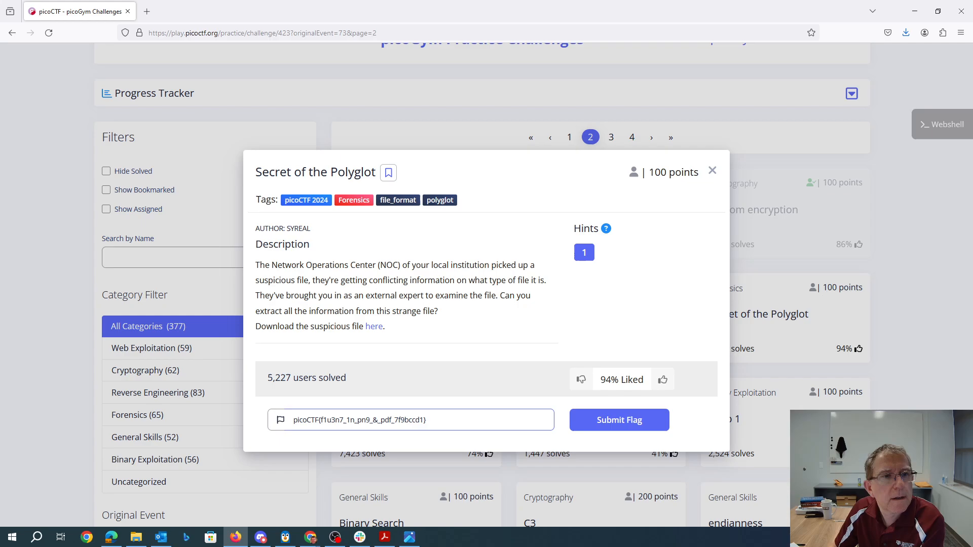
left_click(712, 170)
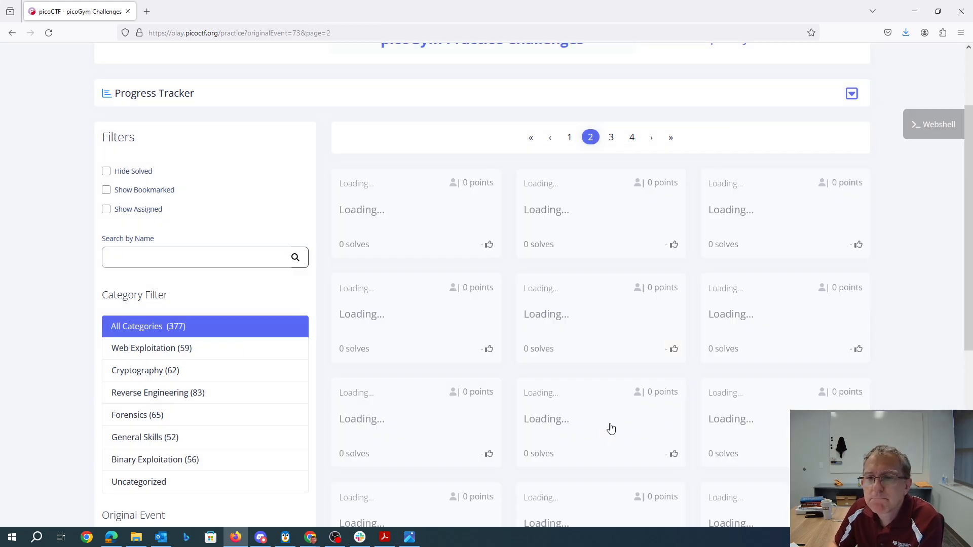